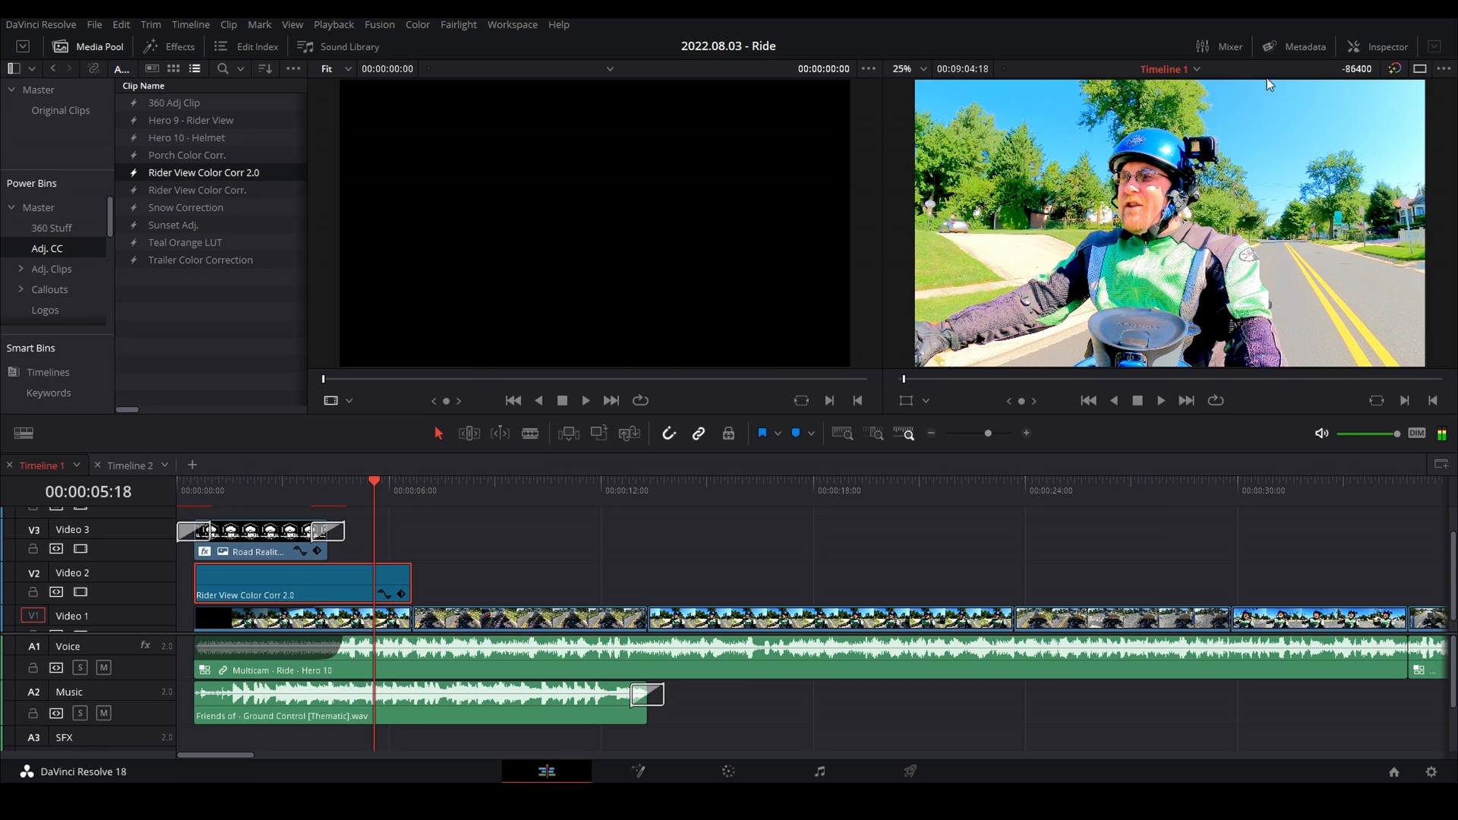
Step: Lay Rider View Color Corr 2.0 clips on V2/V3 and a Zoom & Sharpen clip at 1.12 zoom
left_click(1388, 46)
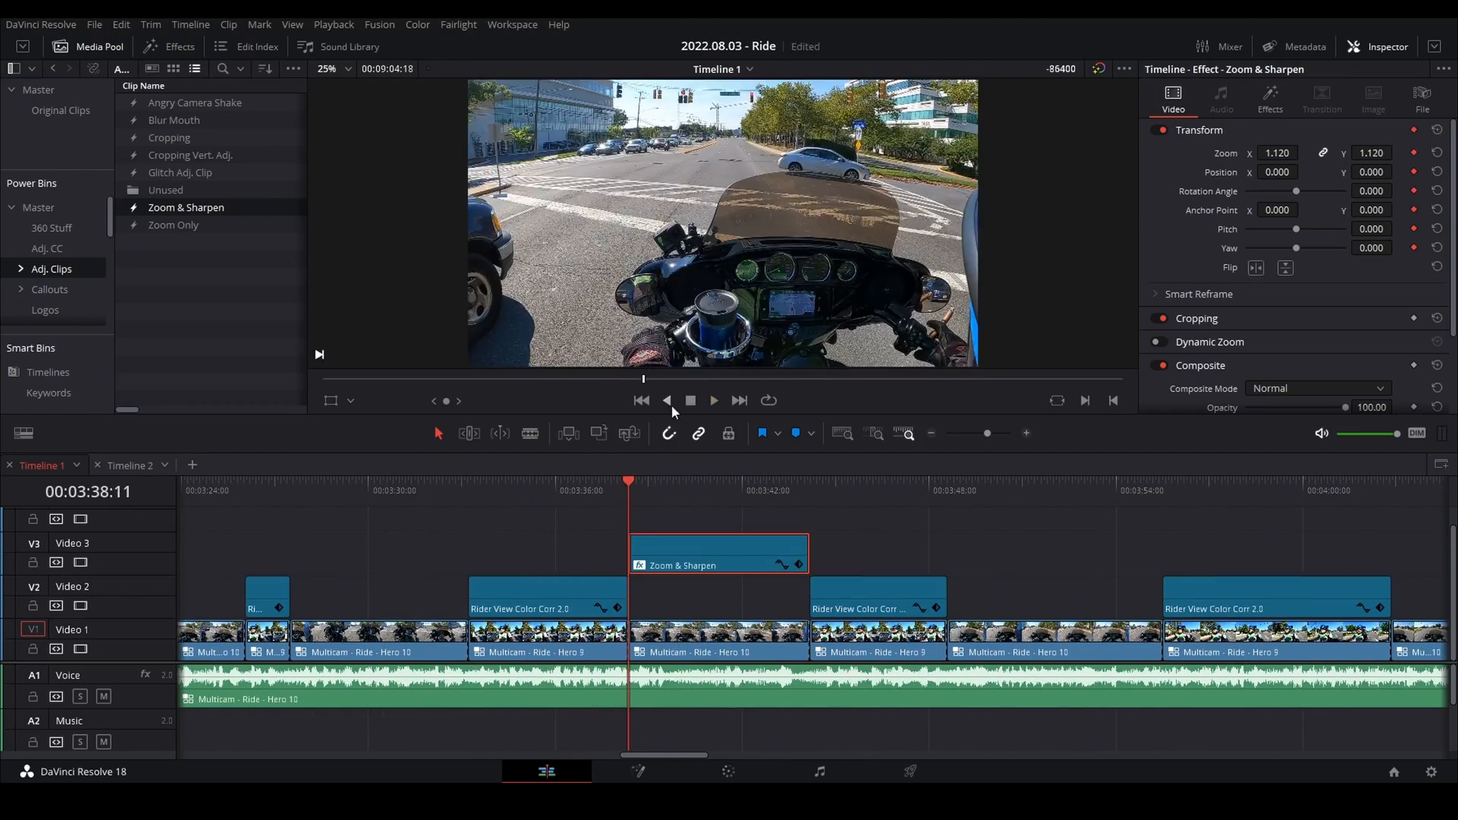
left_click(714, 400)
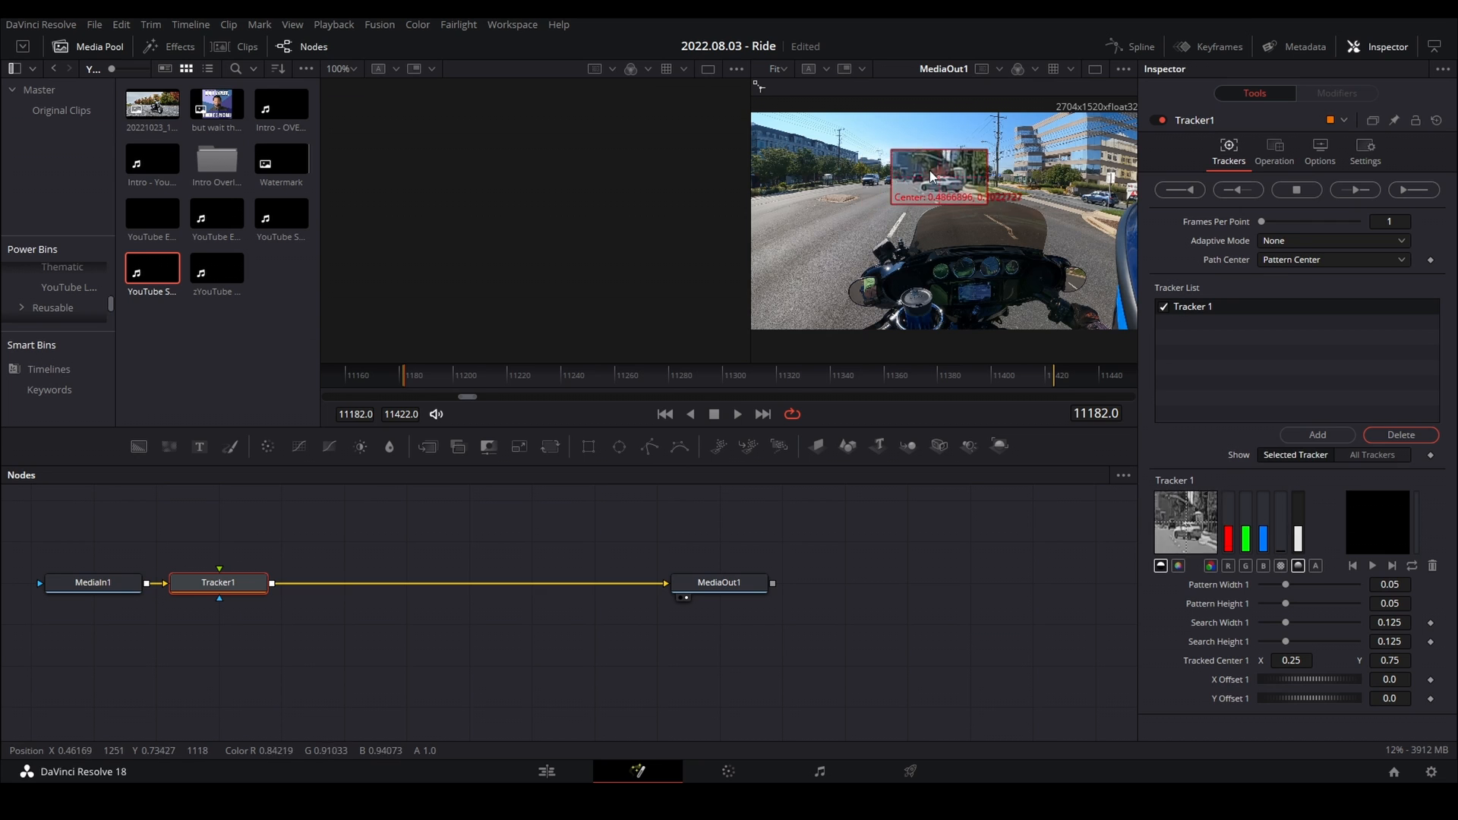
Step: Track the white car forward in Best match mode and add the blue arrow
left_click(1355, 191)
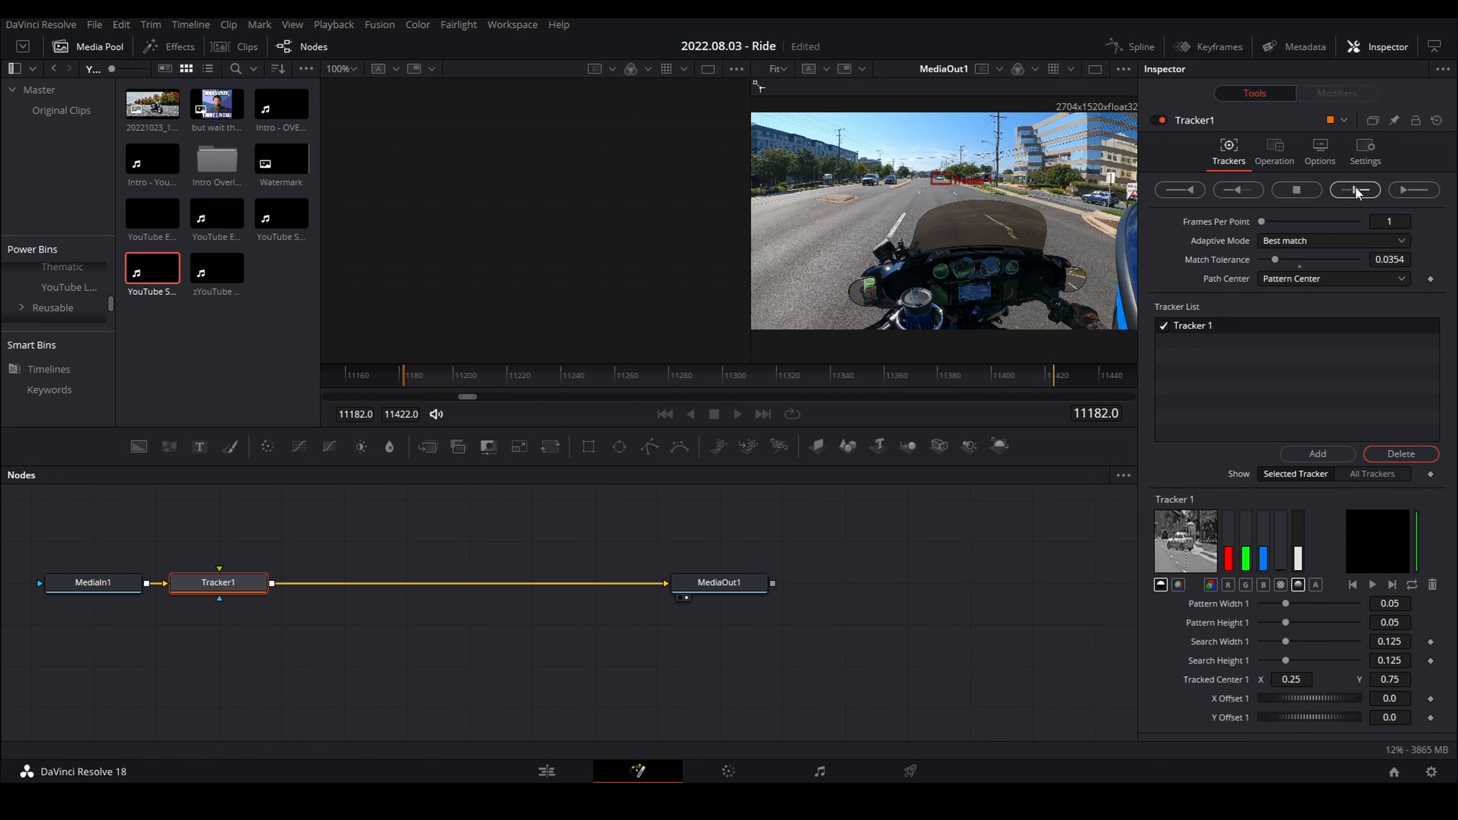
left_click(1354, 190)
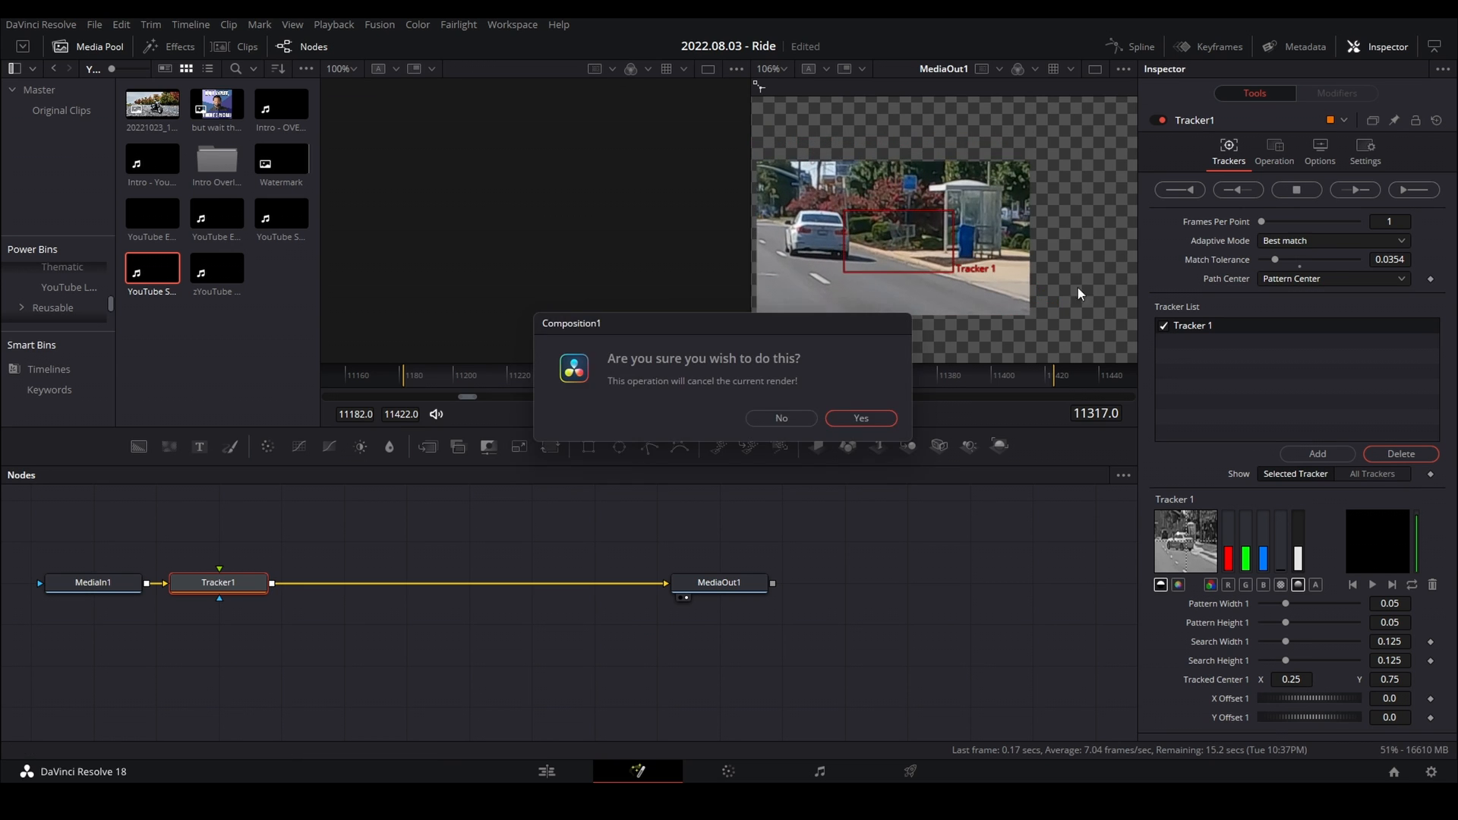
left_click(861, 418)
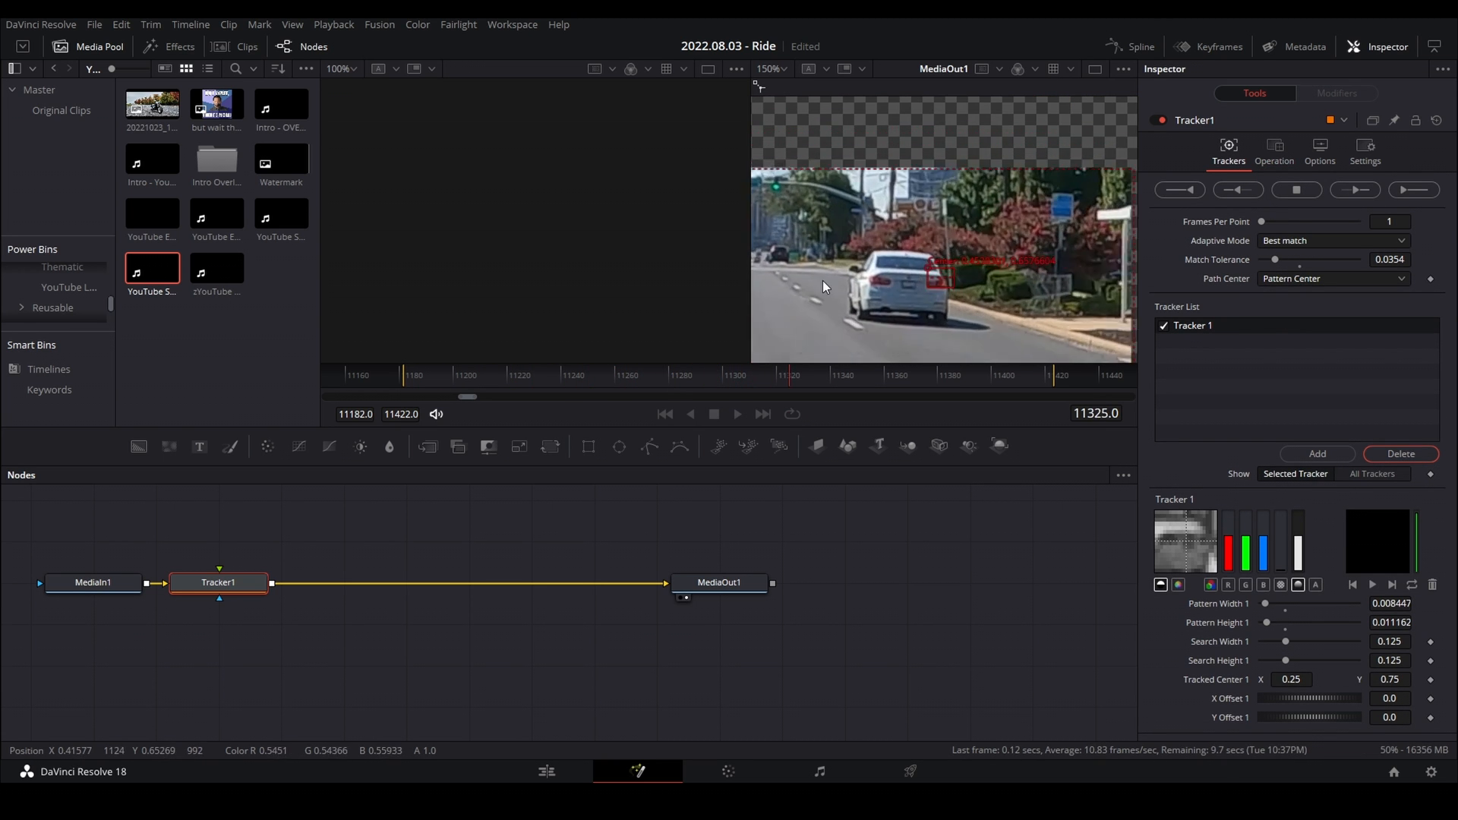
left_click(783, 68)
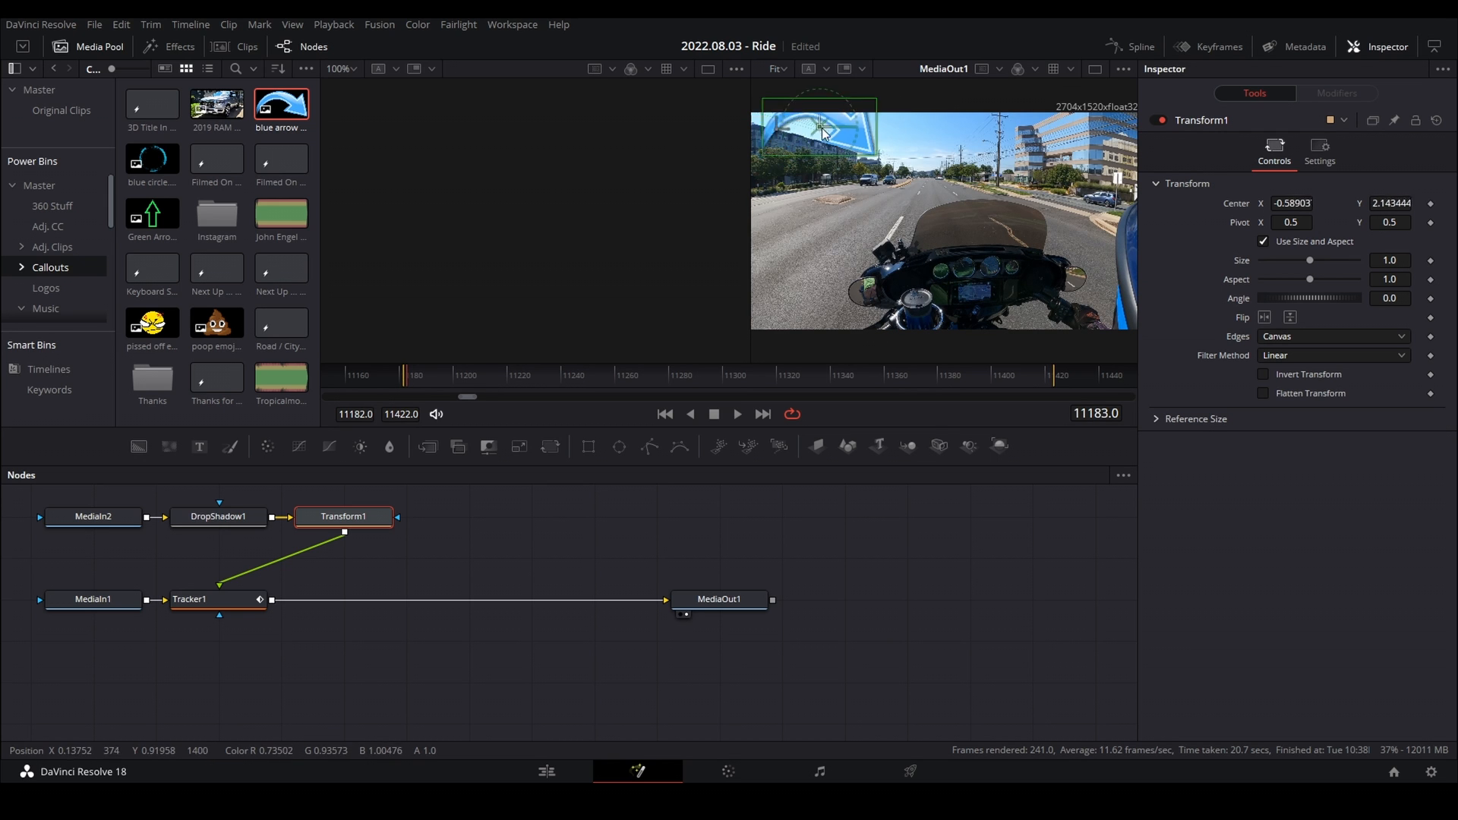
Step: Move the blue arrow just above the white car and select Tracker1
left_click_drag(820, 125, 921, 167)
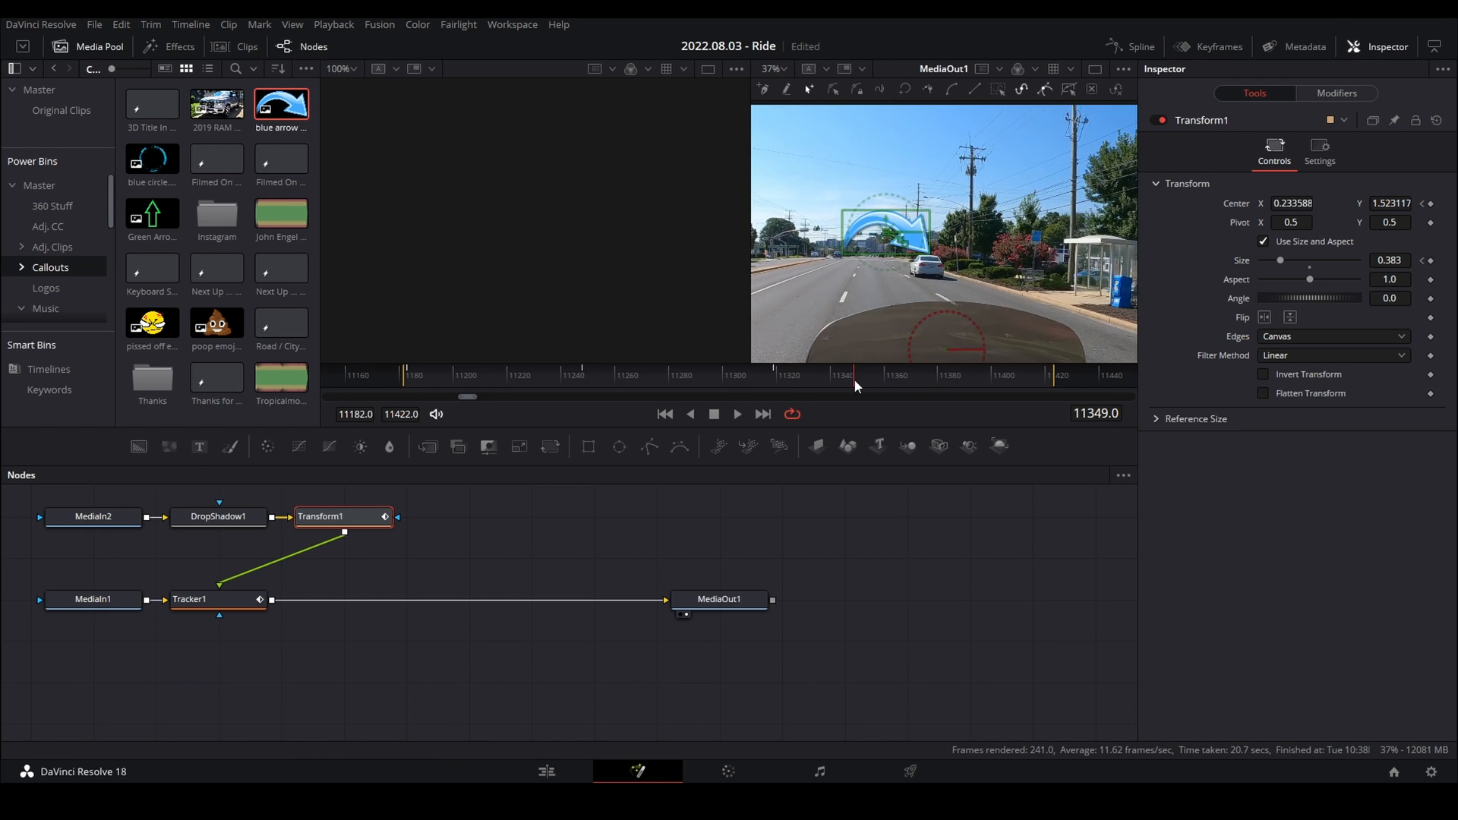
left_click(213, 599)
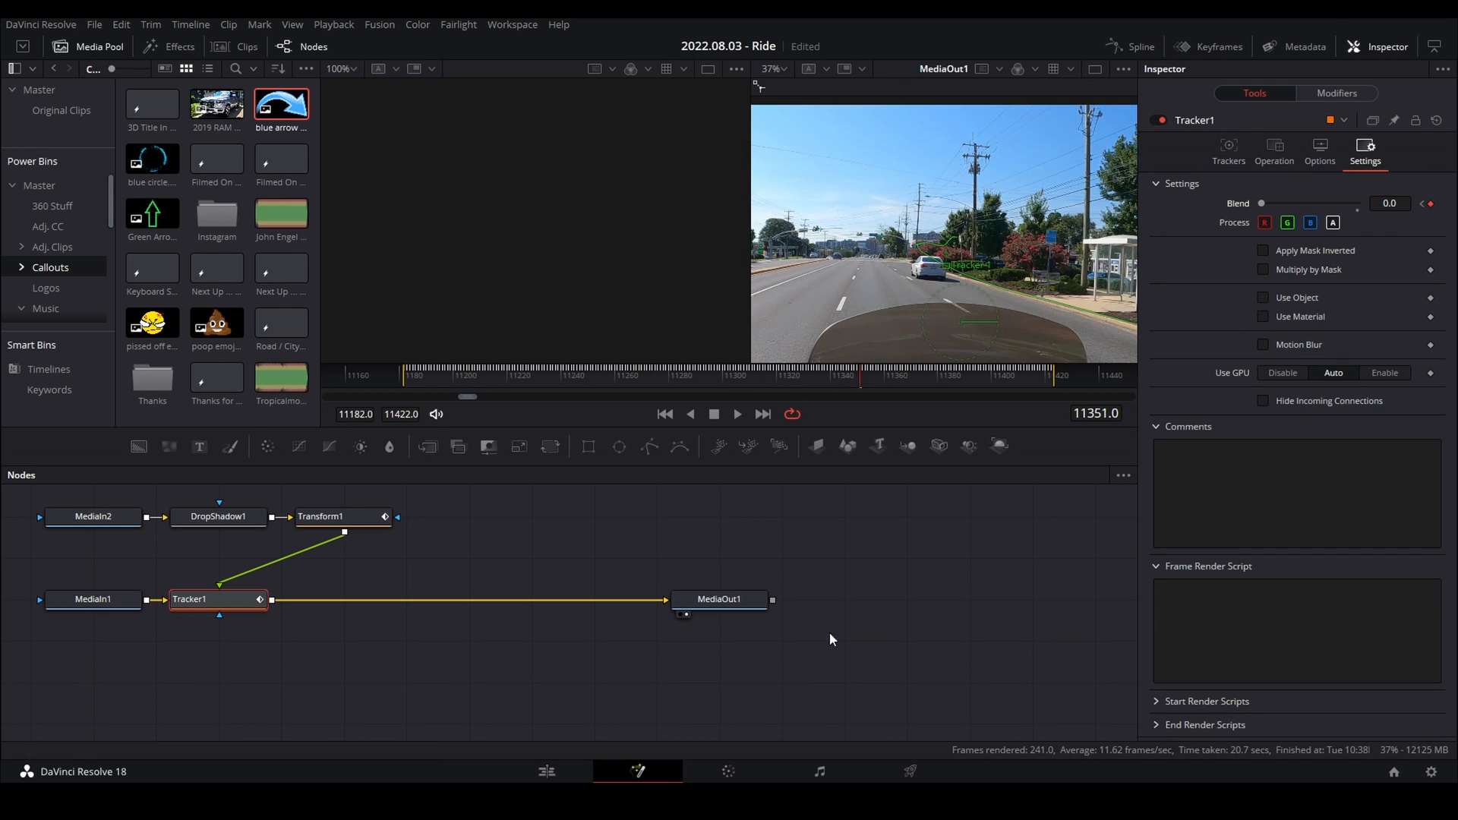